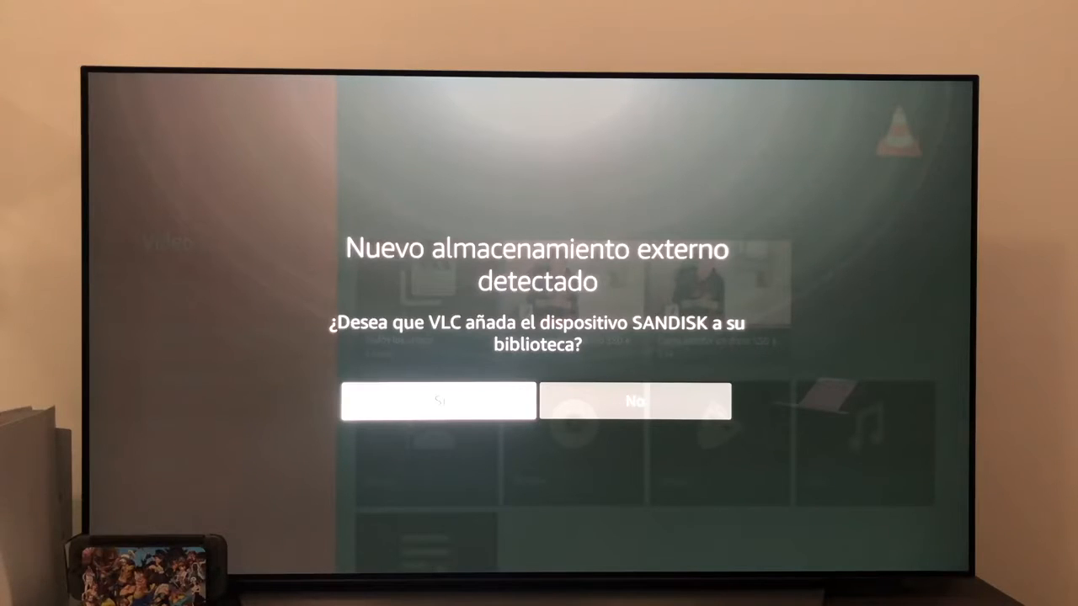
Let VLC add the SANDISK drive, browse its contents, then return to the Fire TV home screen
click(438, 401)
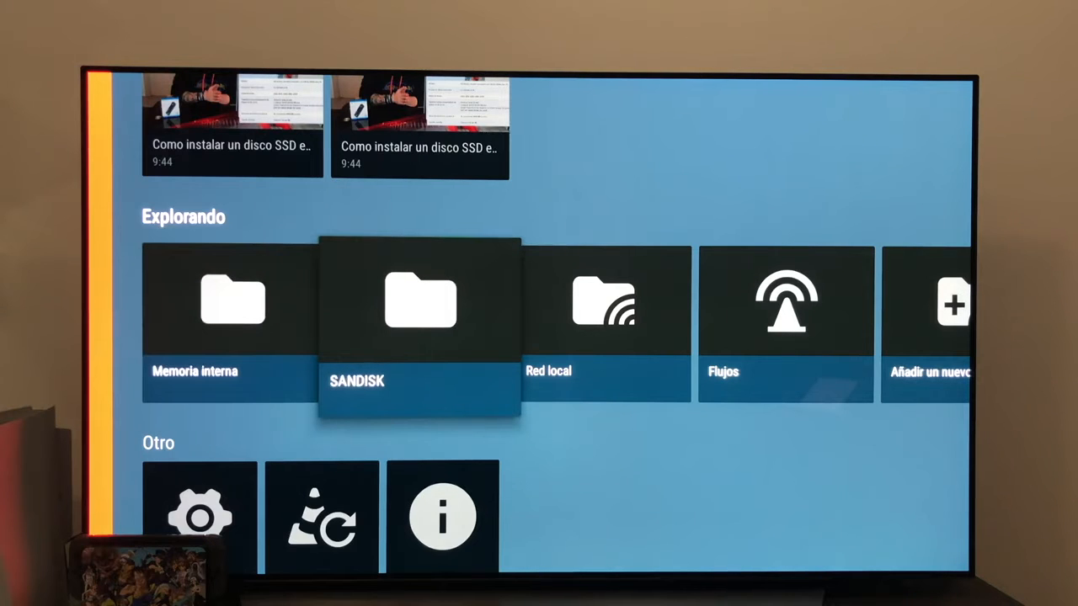
click(422, 303)
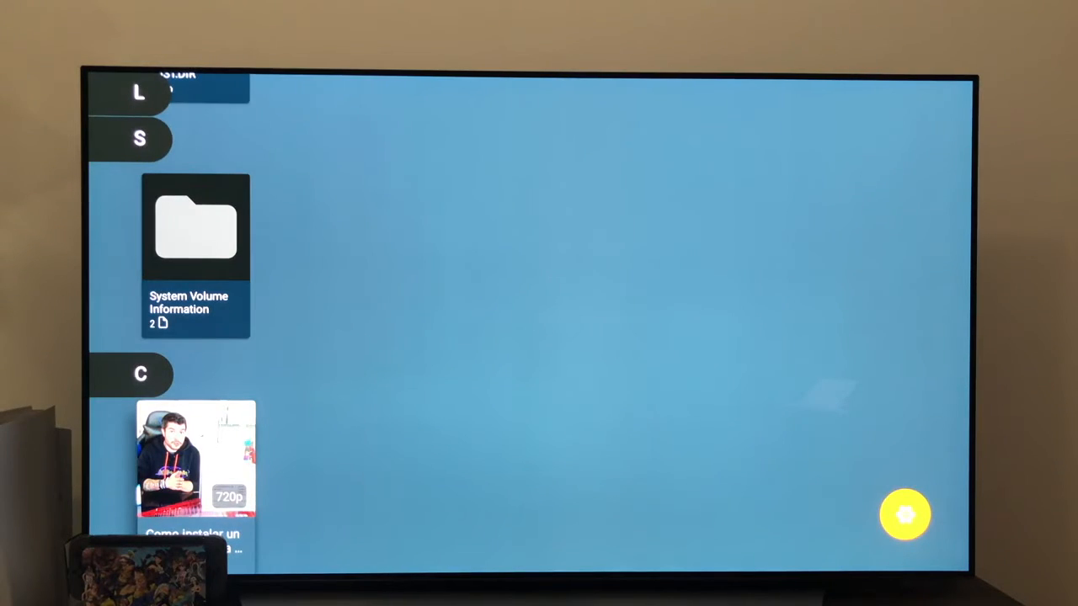
key(Home)
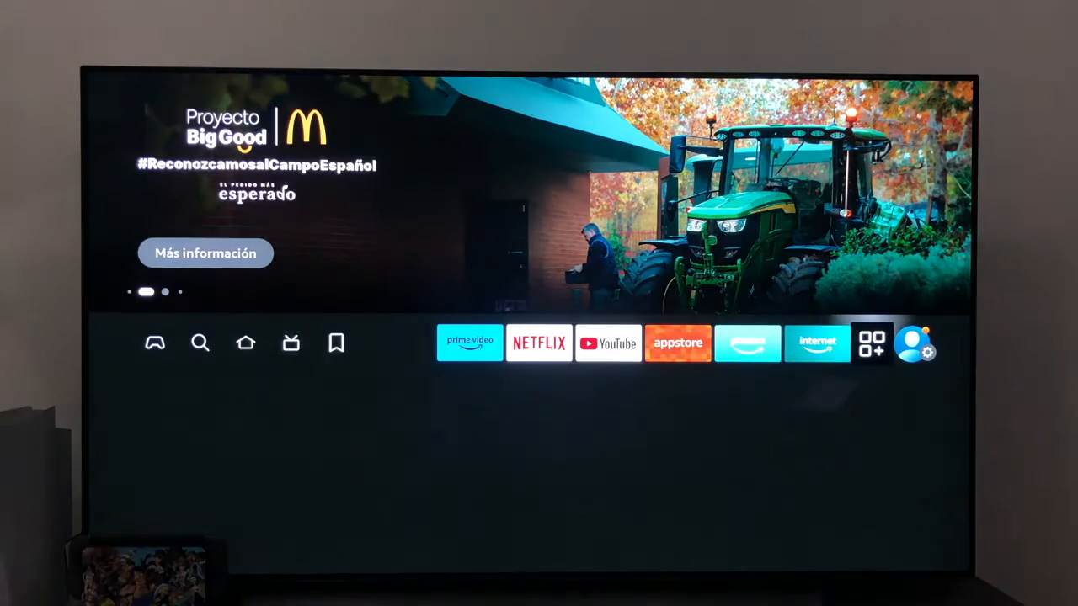
Reach the Unidad USB options under Mi Fire TV with Formatear a almacenamiento interno highlighted
click(927, 343)
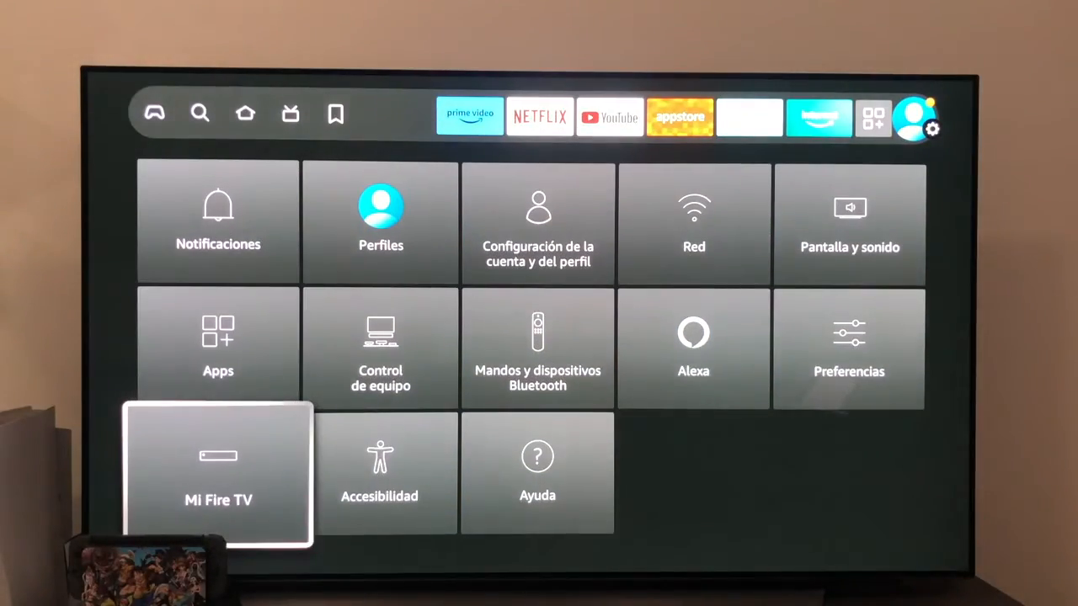
click(219, 475)
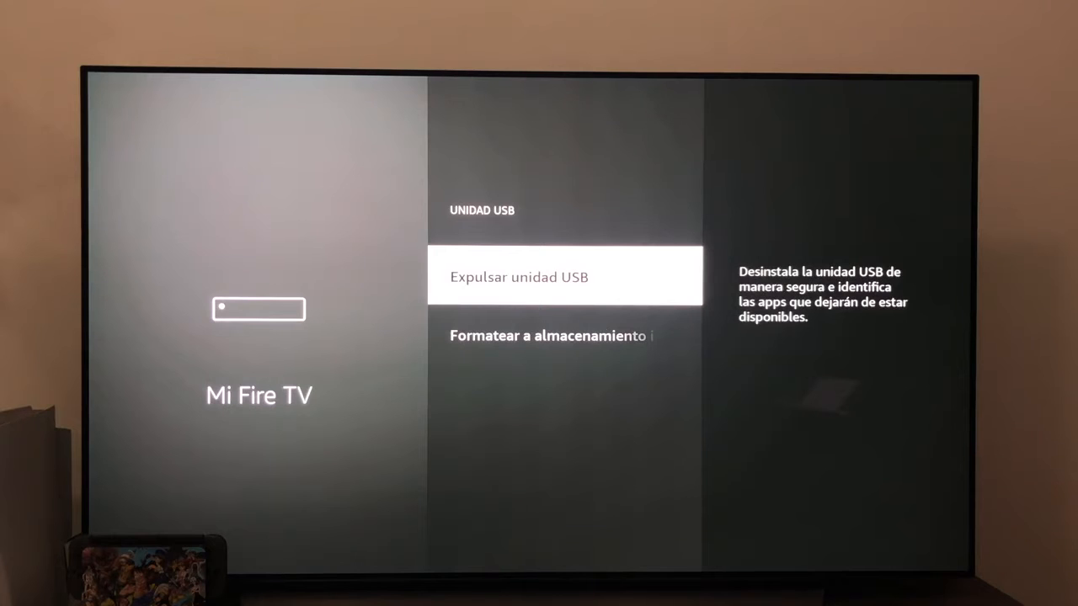
key(down)
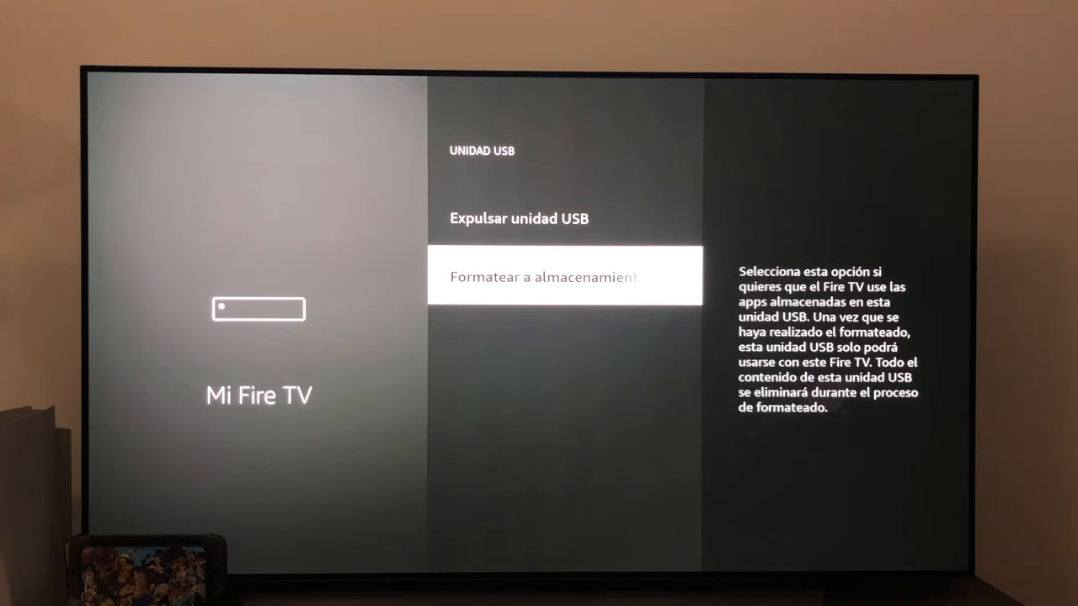
Format the USB drive as internal storage and return to the main Settings grid
click(544, 276)
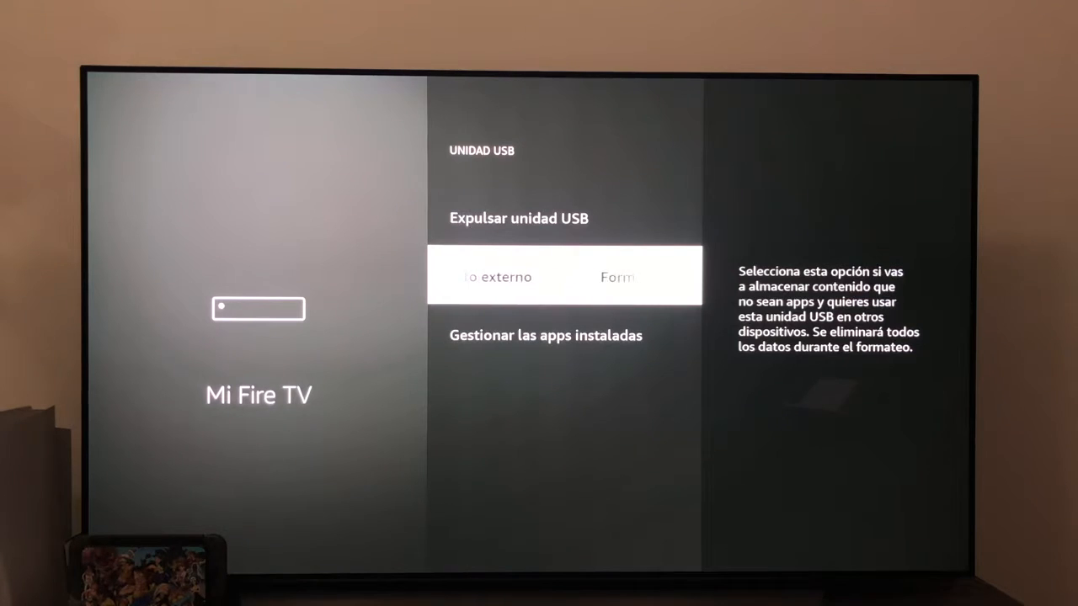
key(Back)
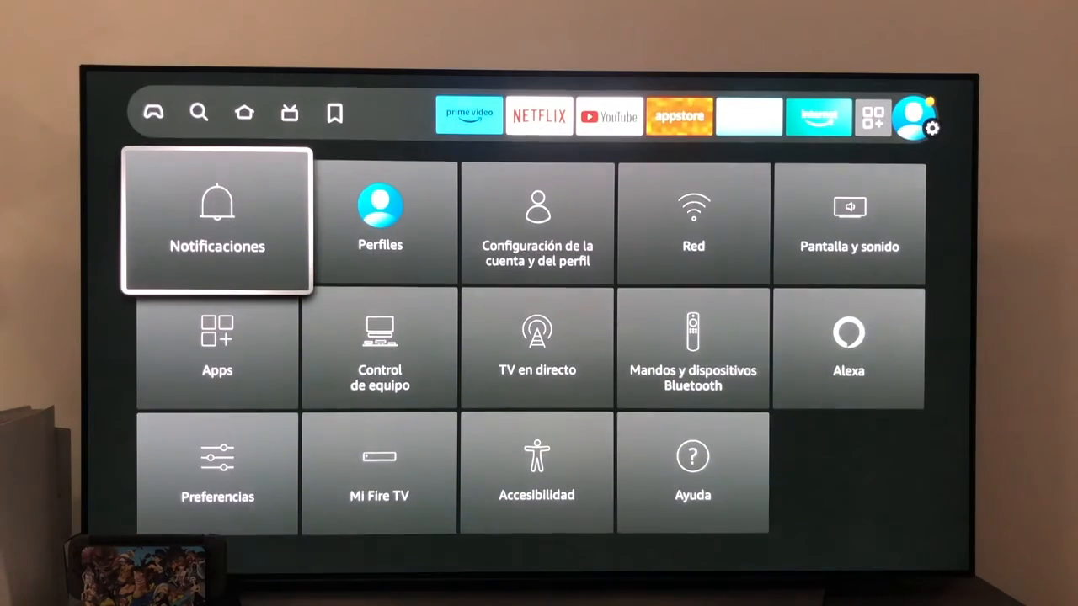
Browse the installed-apps manager down past Pluto TV and Atresplayer to VLC's details
key(Down)
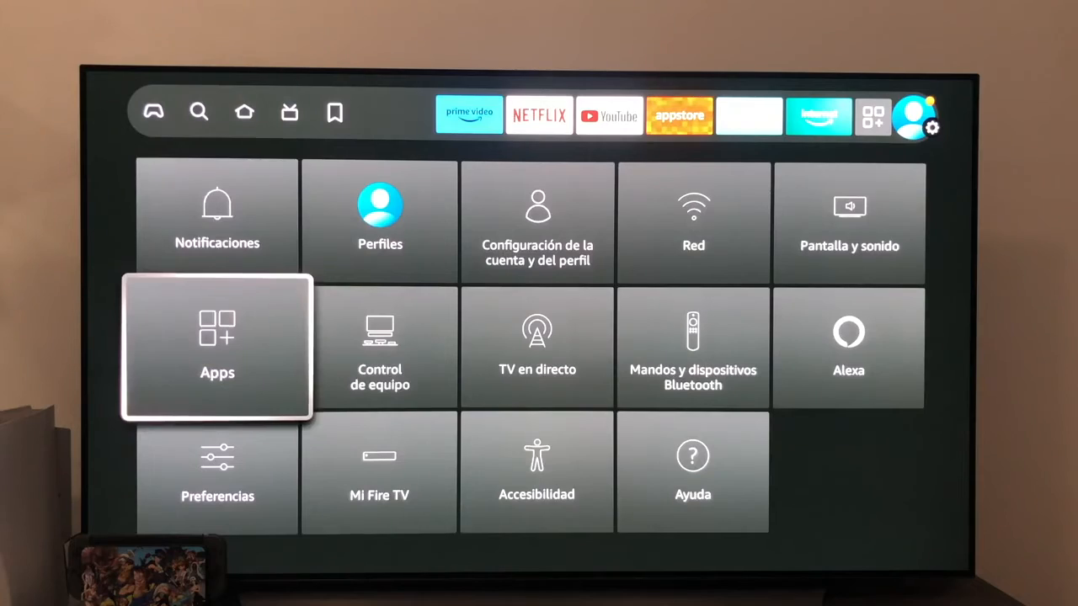
click(217, 347)
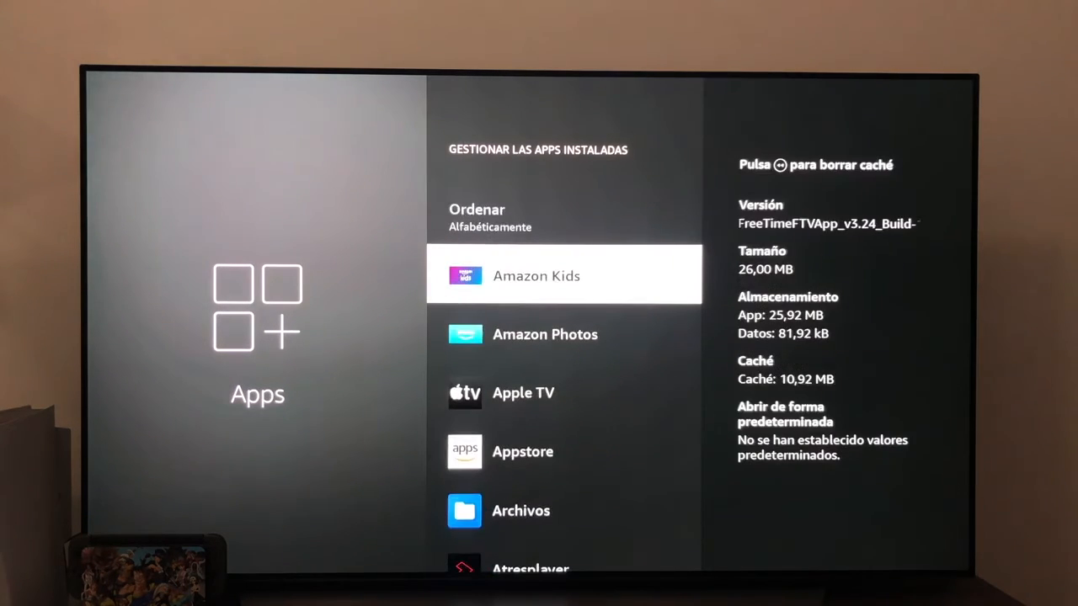
scroll(down, 3)
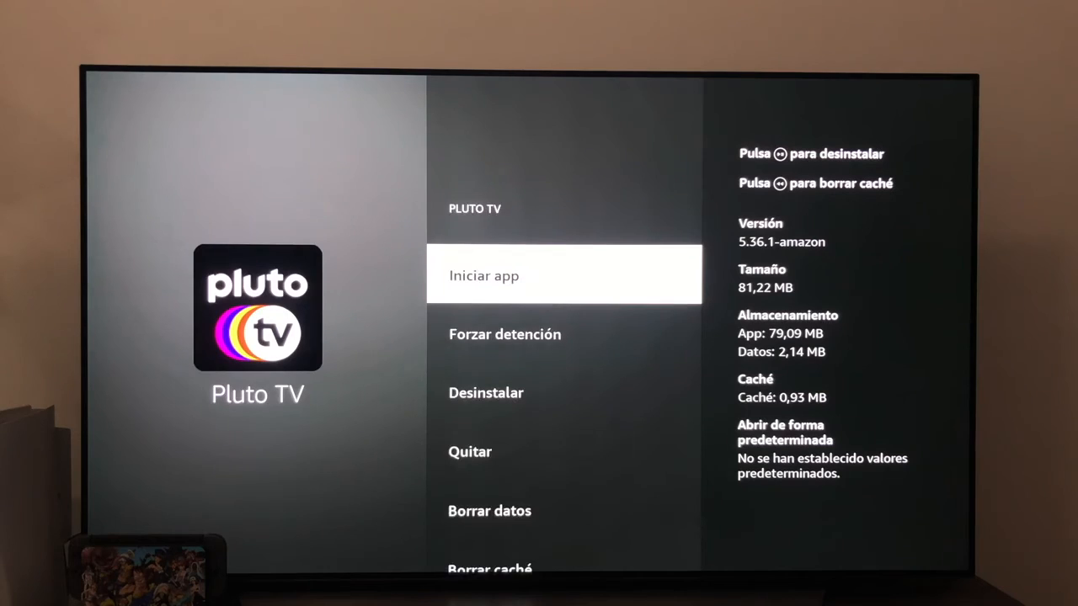
scroll(down, 3)
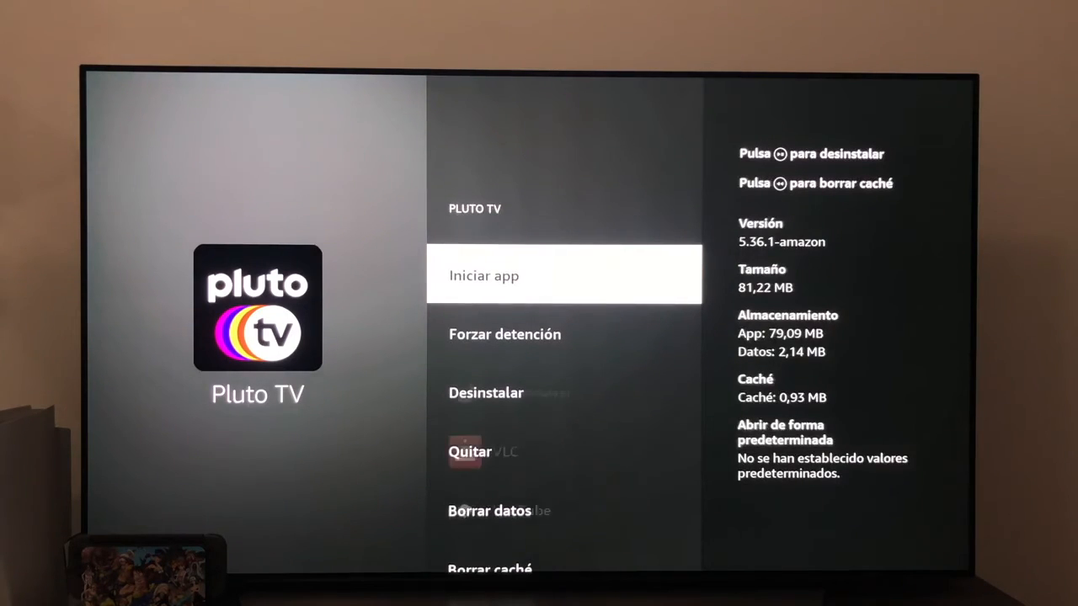
click(468, 451)
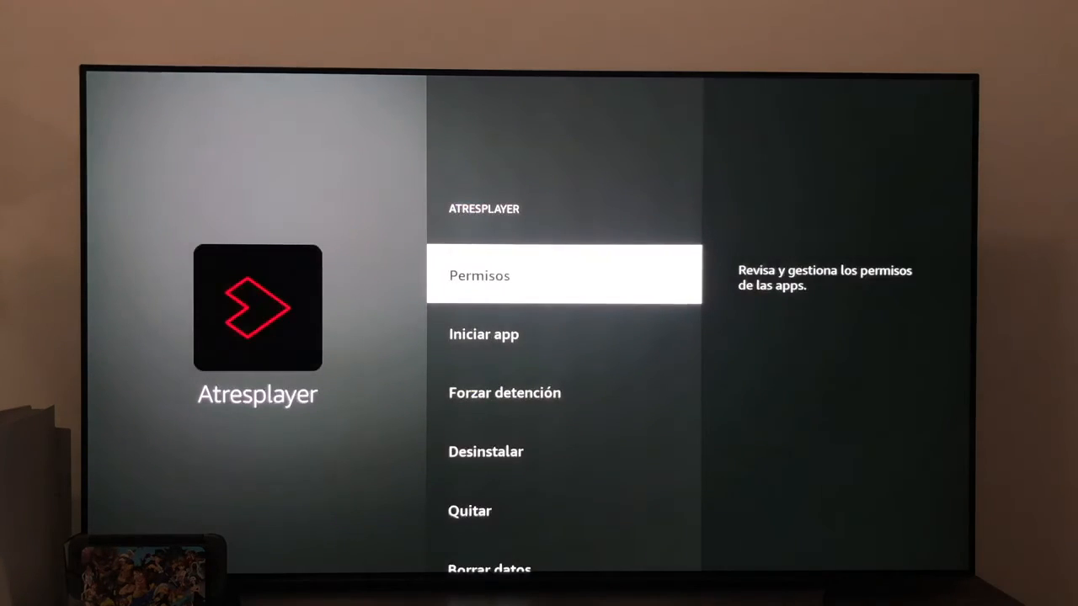
key(Back)
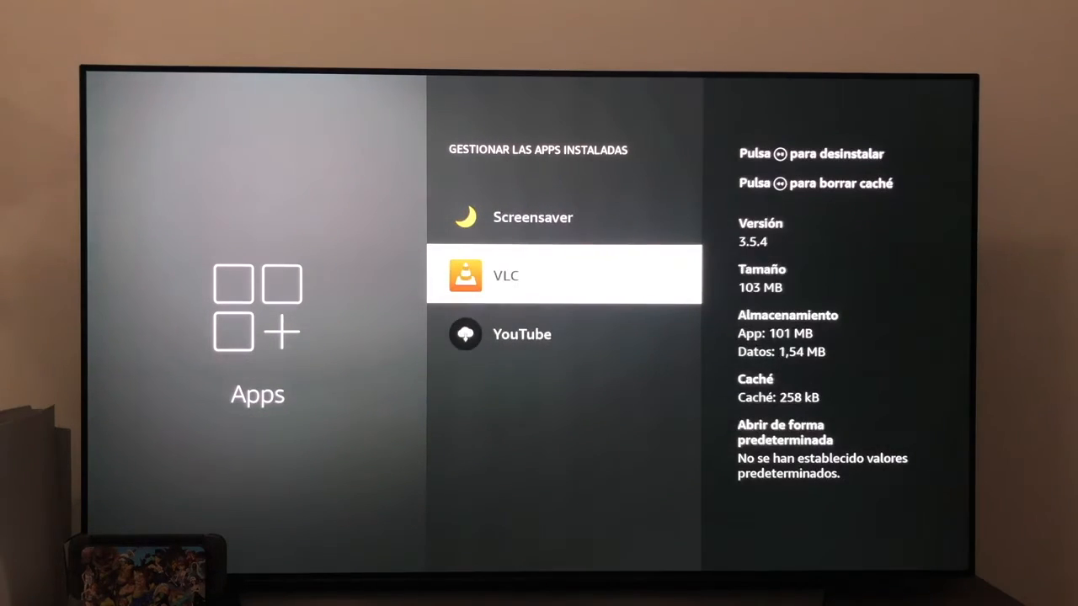
Move VLC onto the USB storage via Mover al almacenamiento USB and return to the app list
click(562, 275)
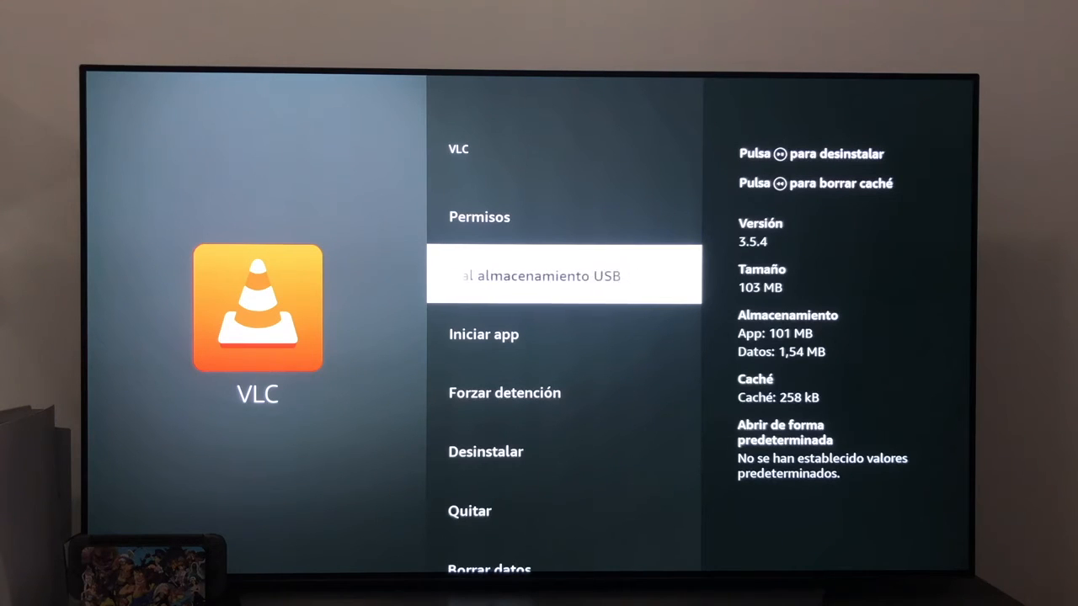
click(562, 277)
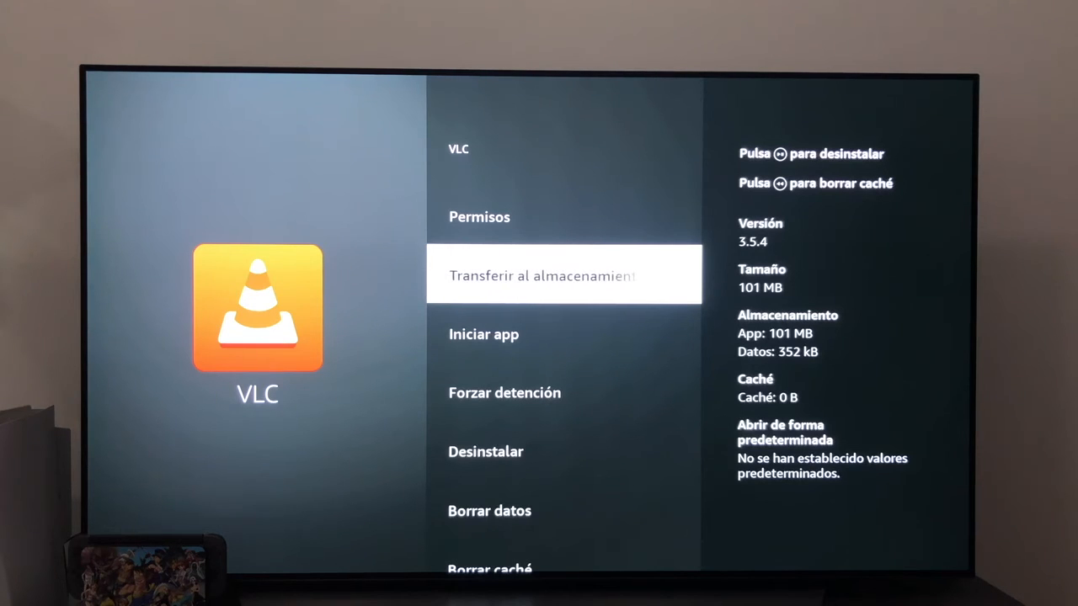
key(Back)
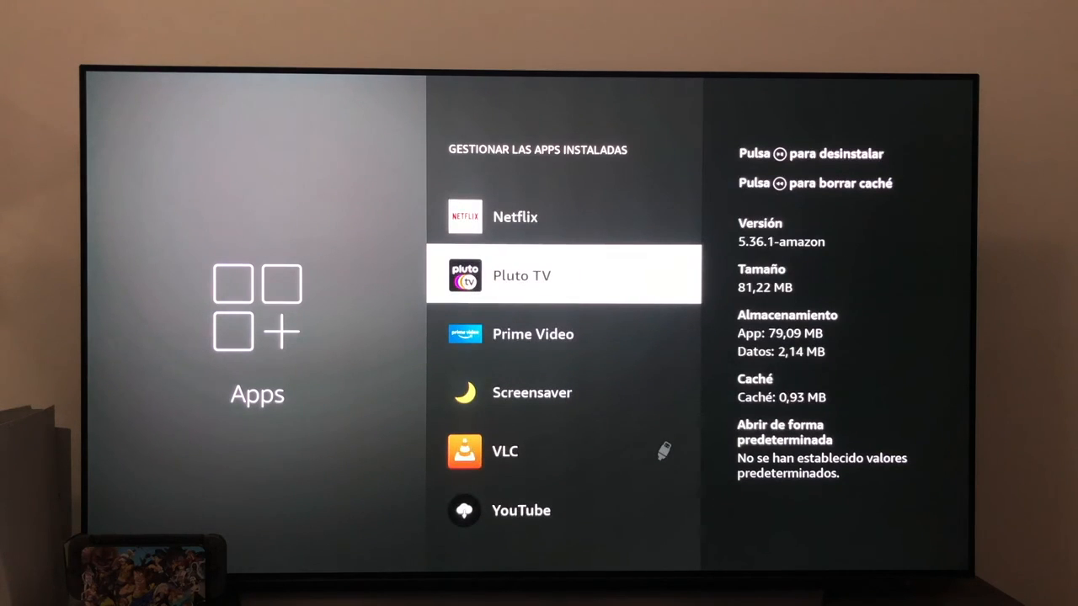
Check VLC's pen-drive icon in the app list, then return to the main Settings grid
scroll(down, 3)
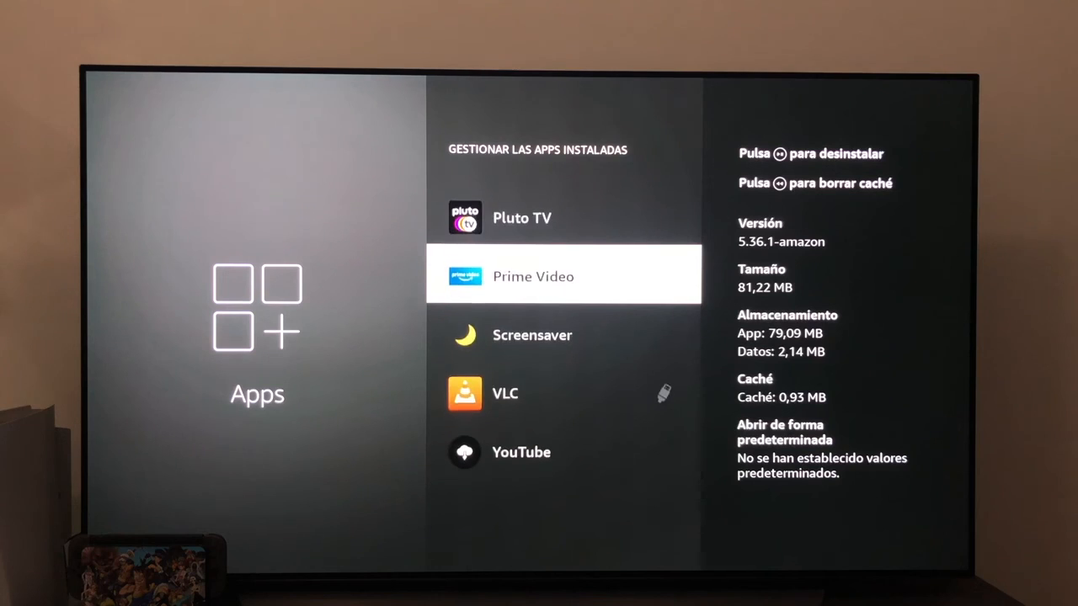
scroll(down, 3)
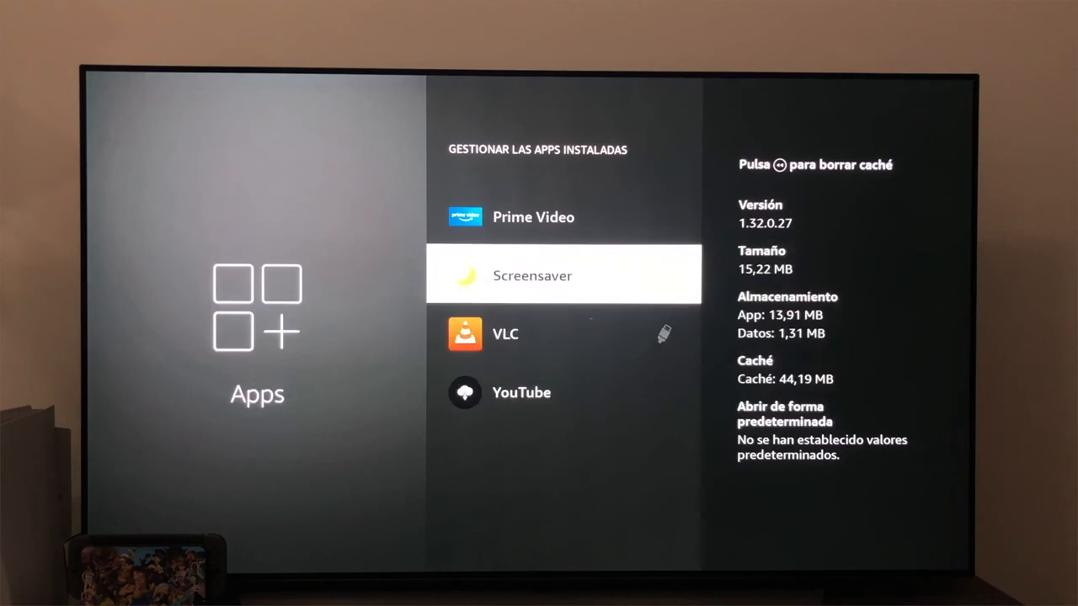
key(Back)
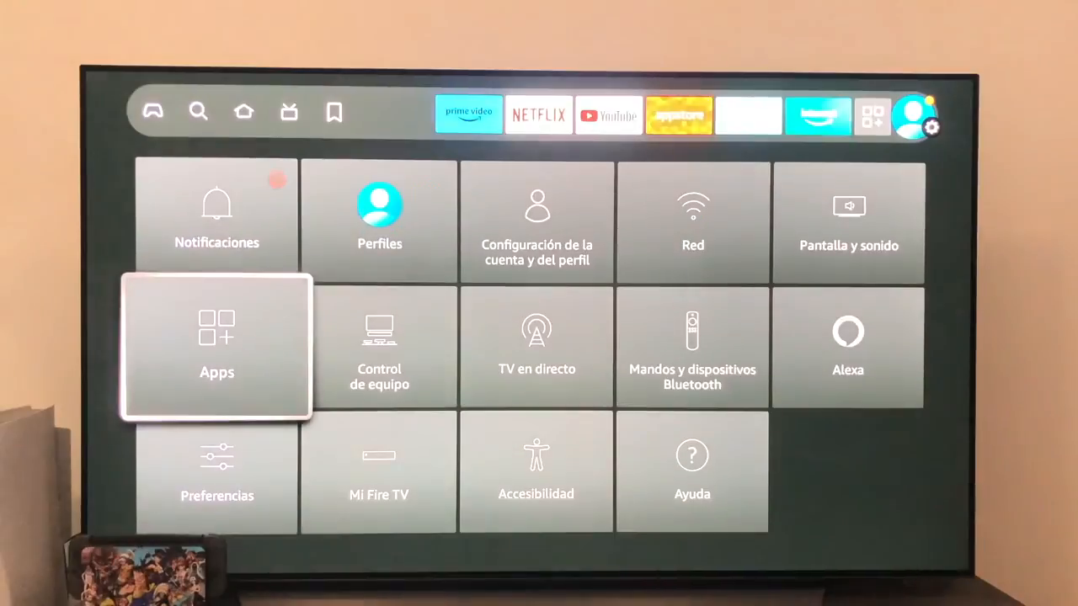